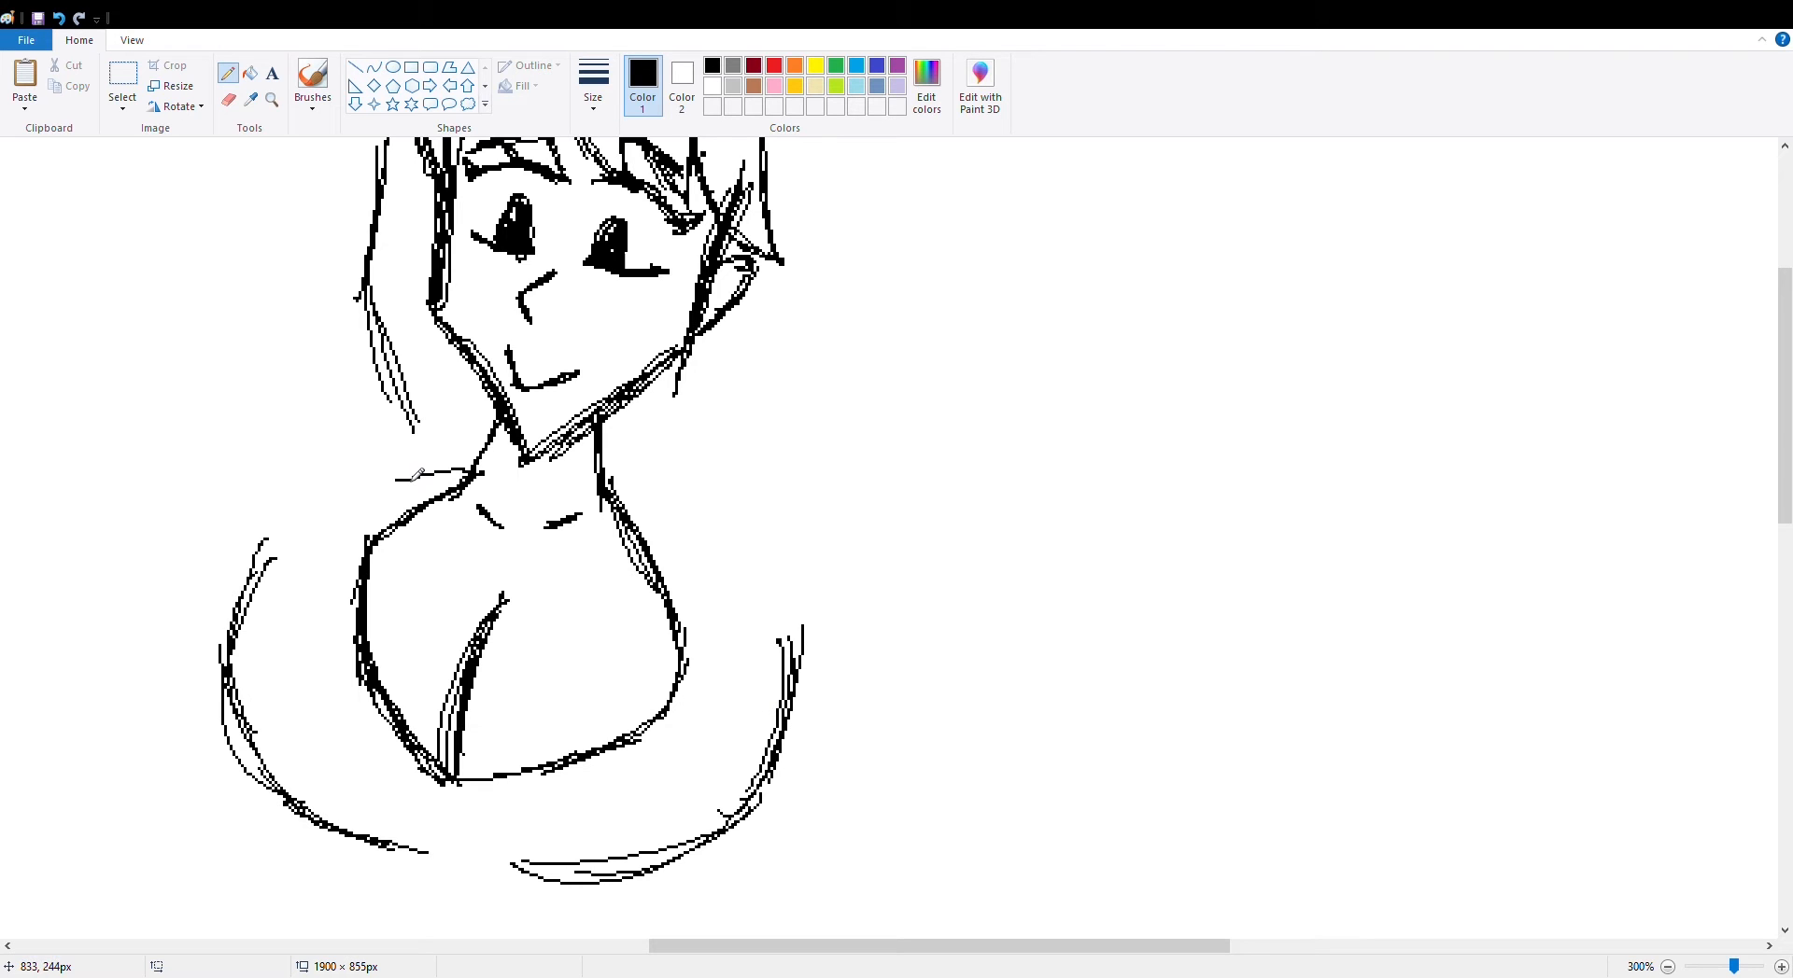
- Sketch the small character's pointy-eared head with eyes, nose and snout in black pencil
scroll(down, 3)
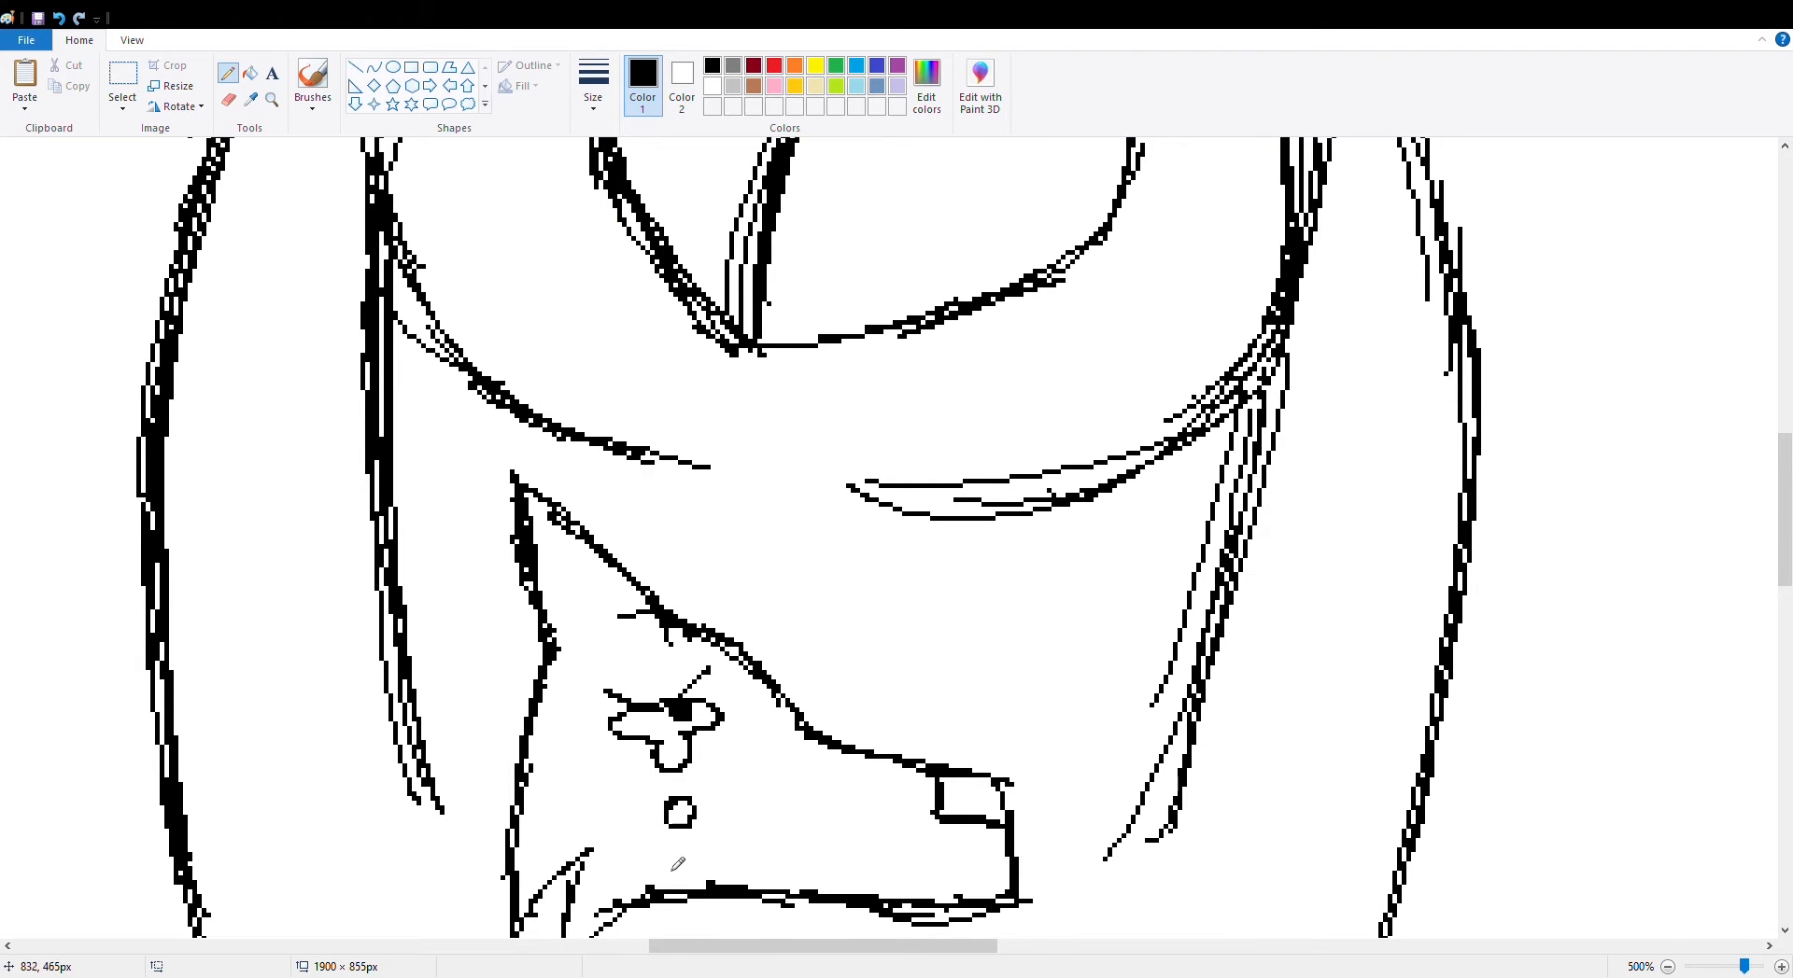
scroll(down, 3)
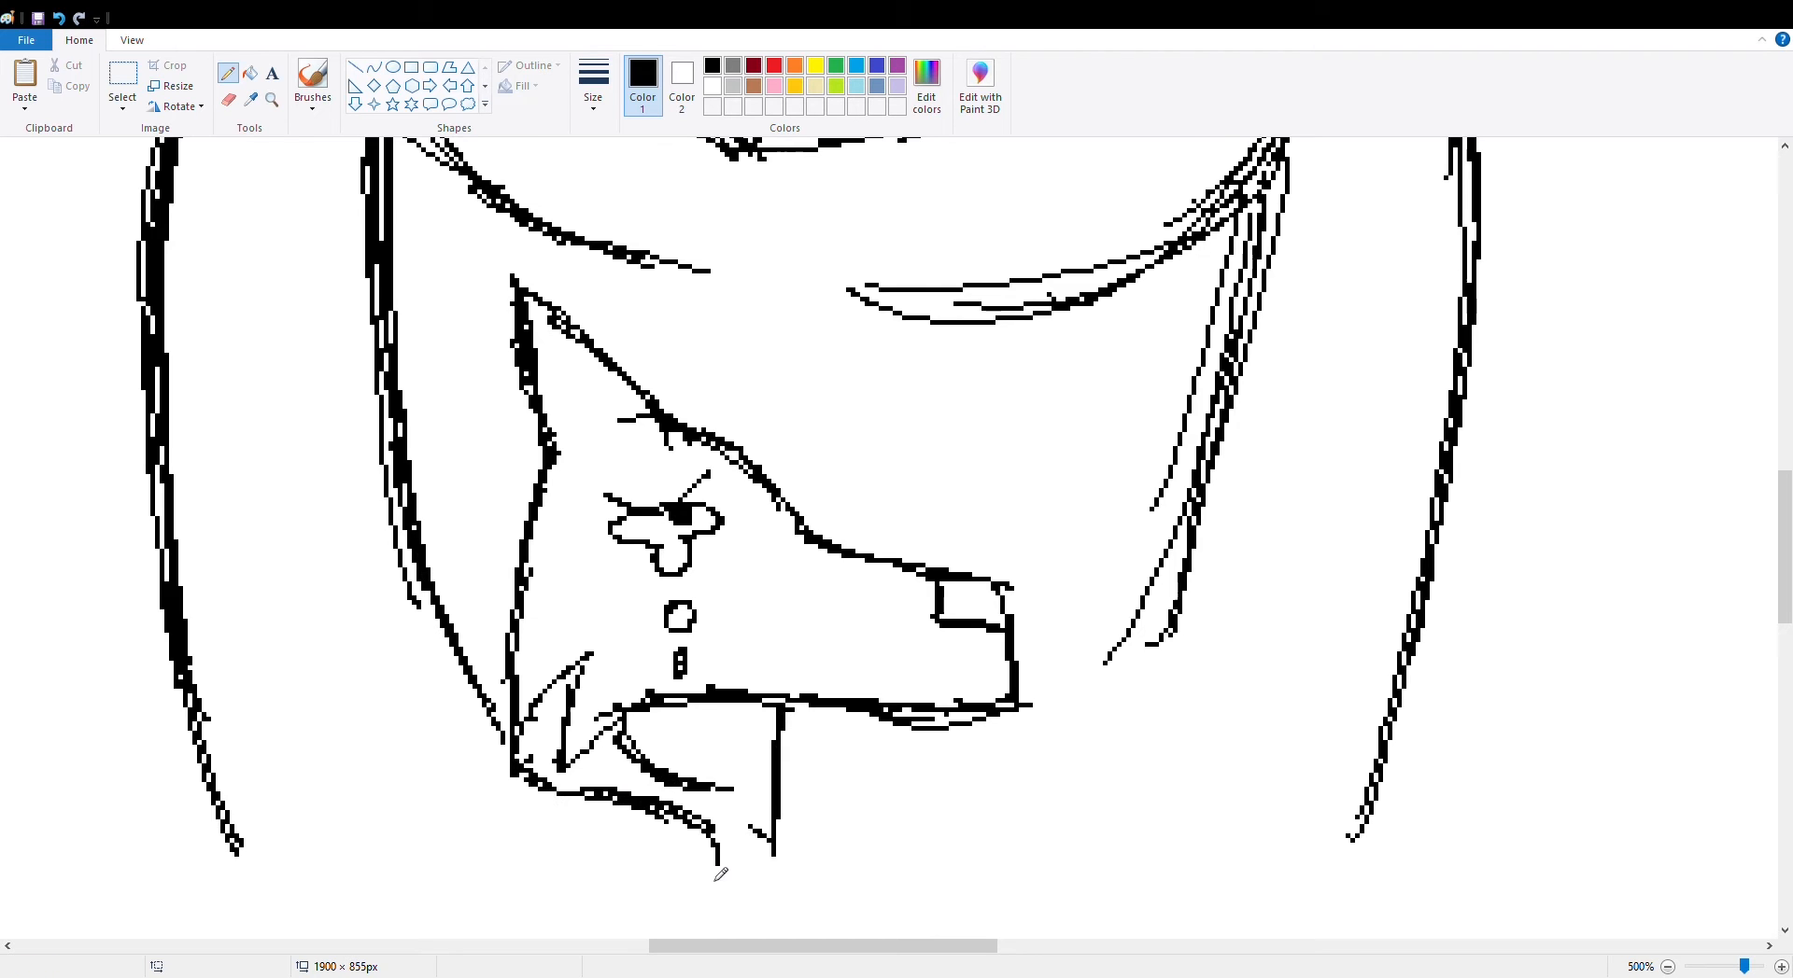
scroll(down, 3)
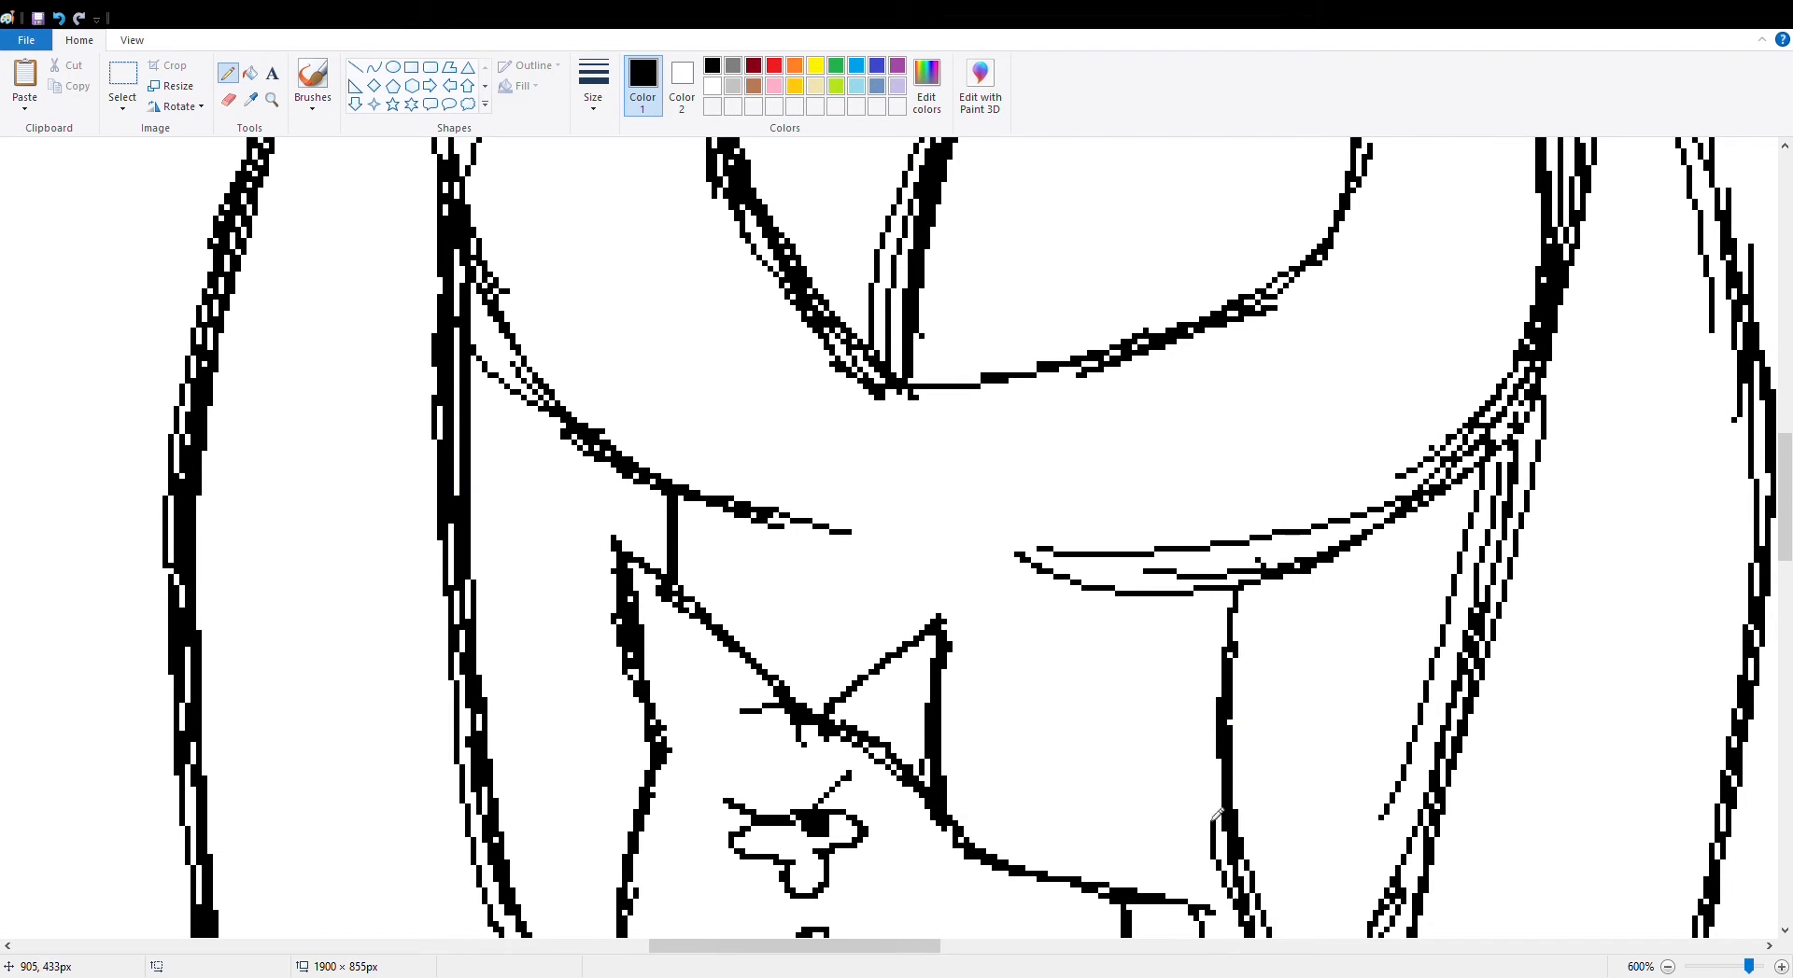
click(1669, 966)
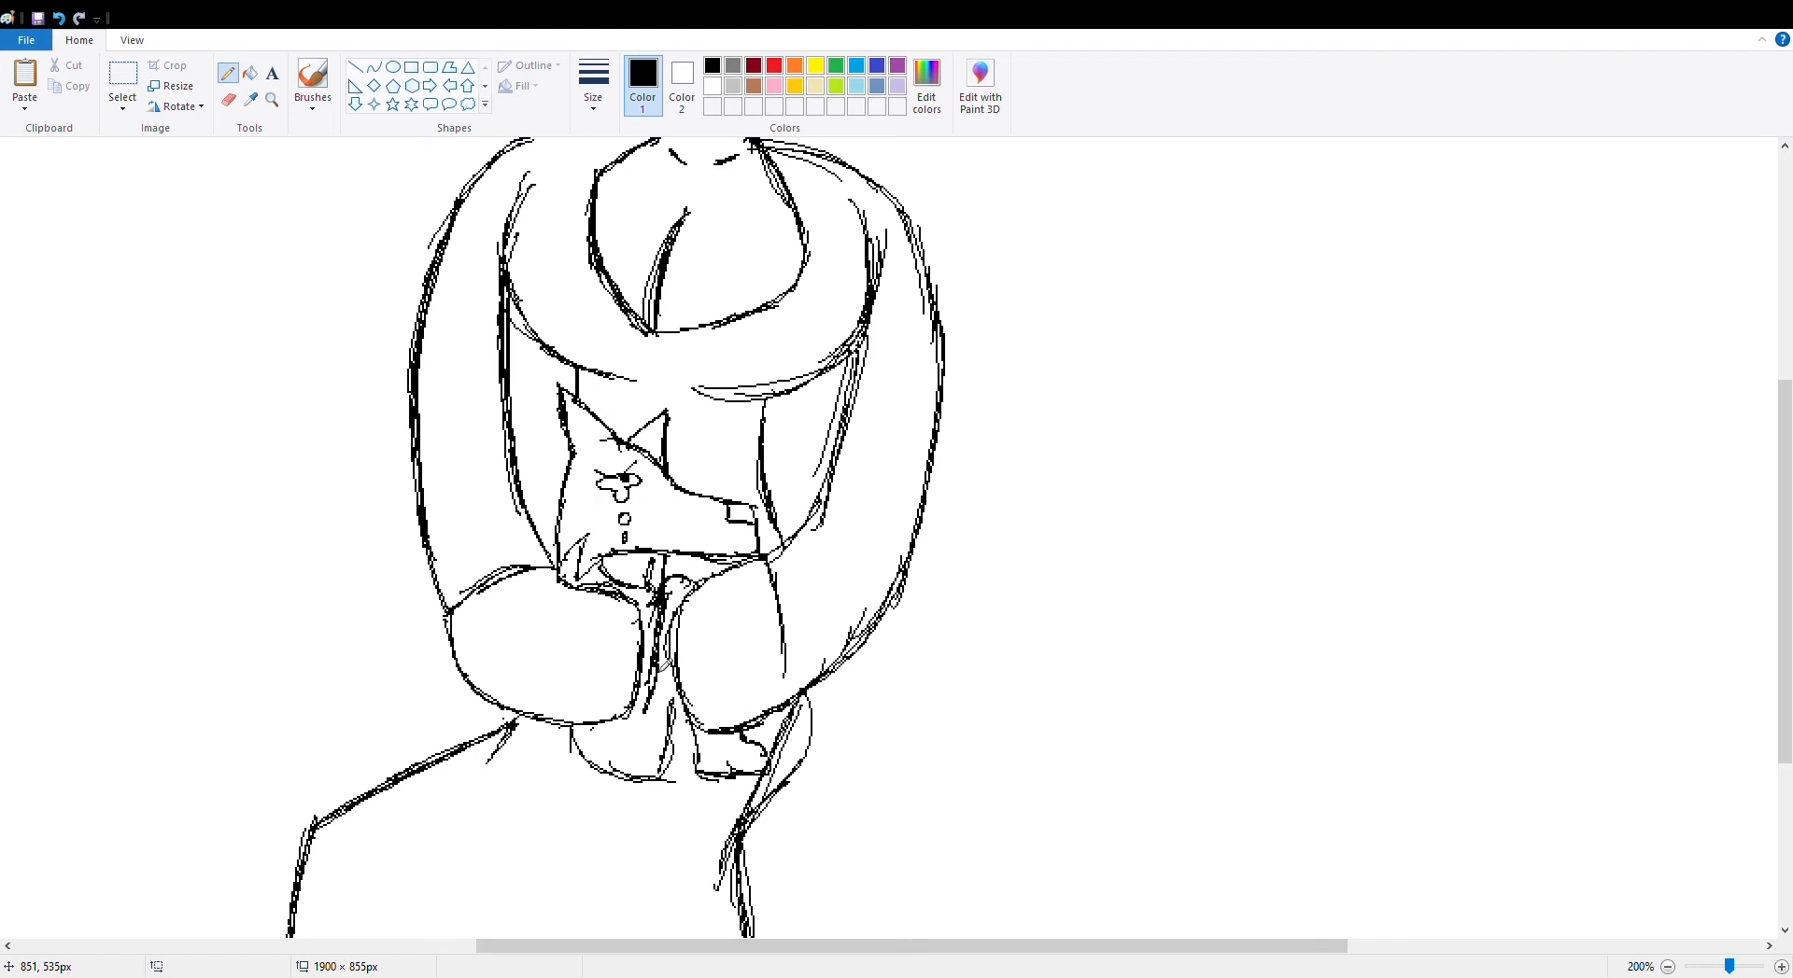
- Draw the woman's arms hugging the character and outline her lap and legs below
scroll(down, 3)
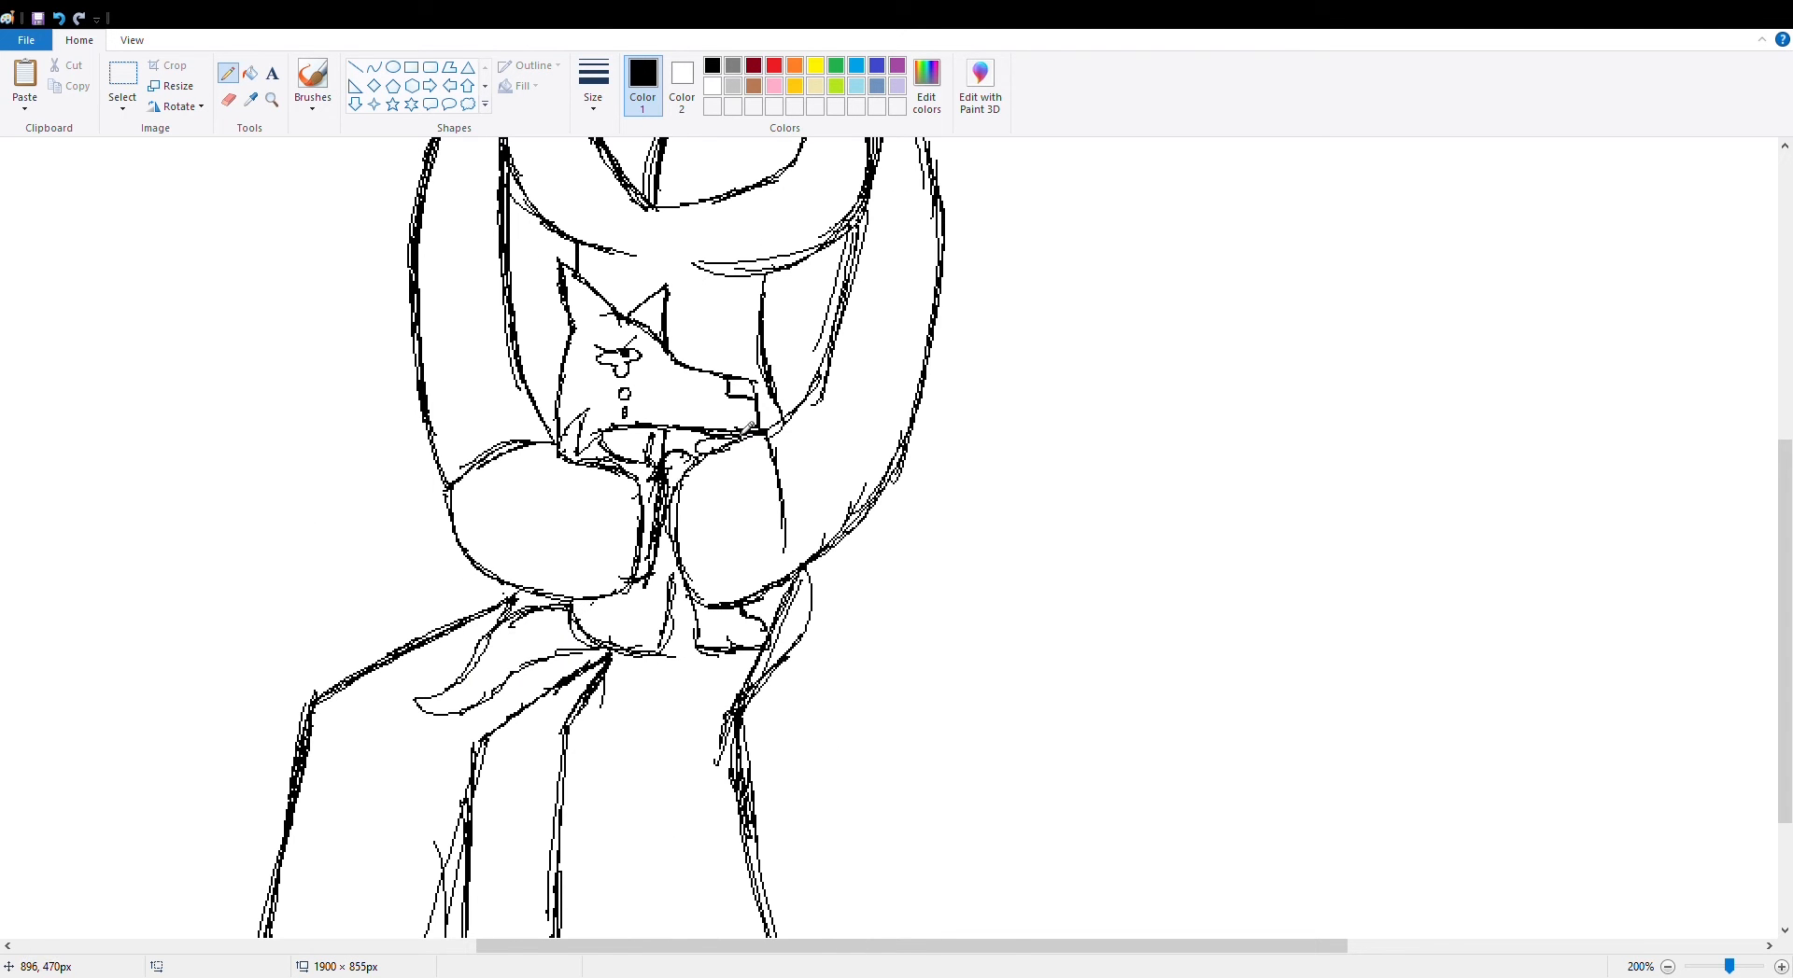
click(1779, 965)
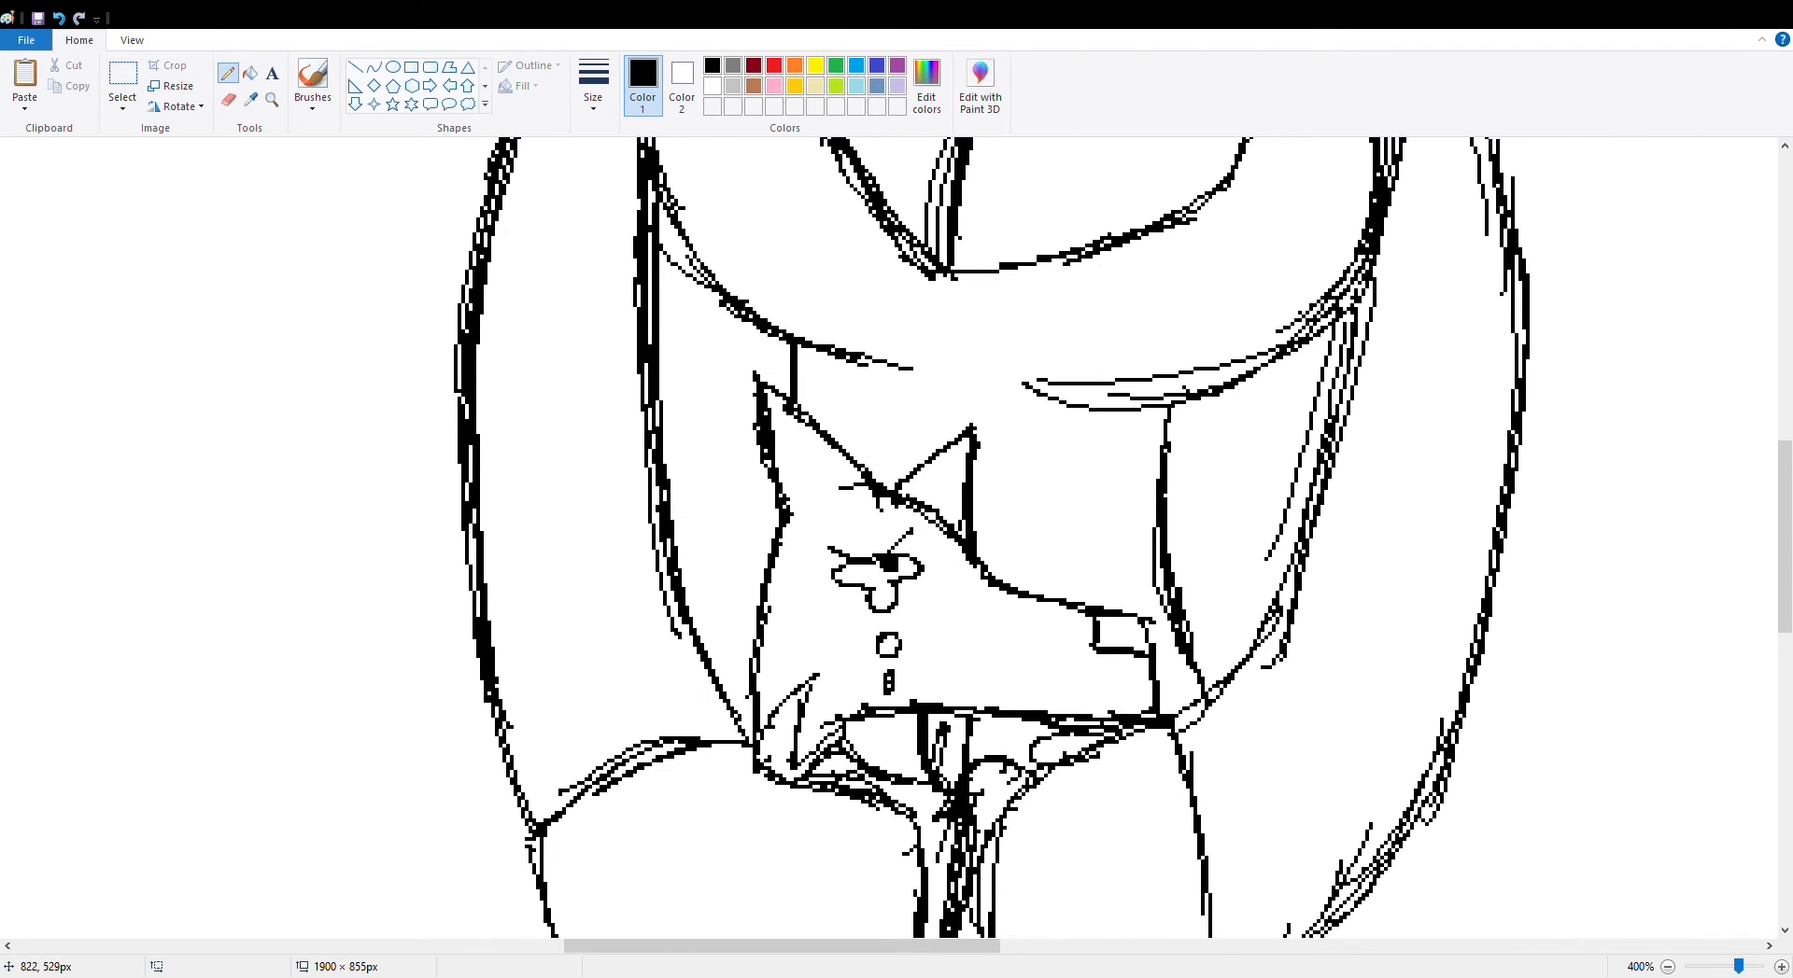
scroll(down, 3)
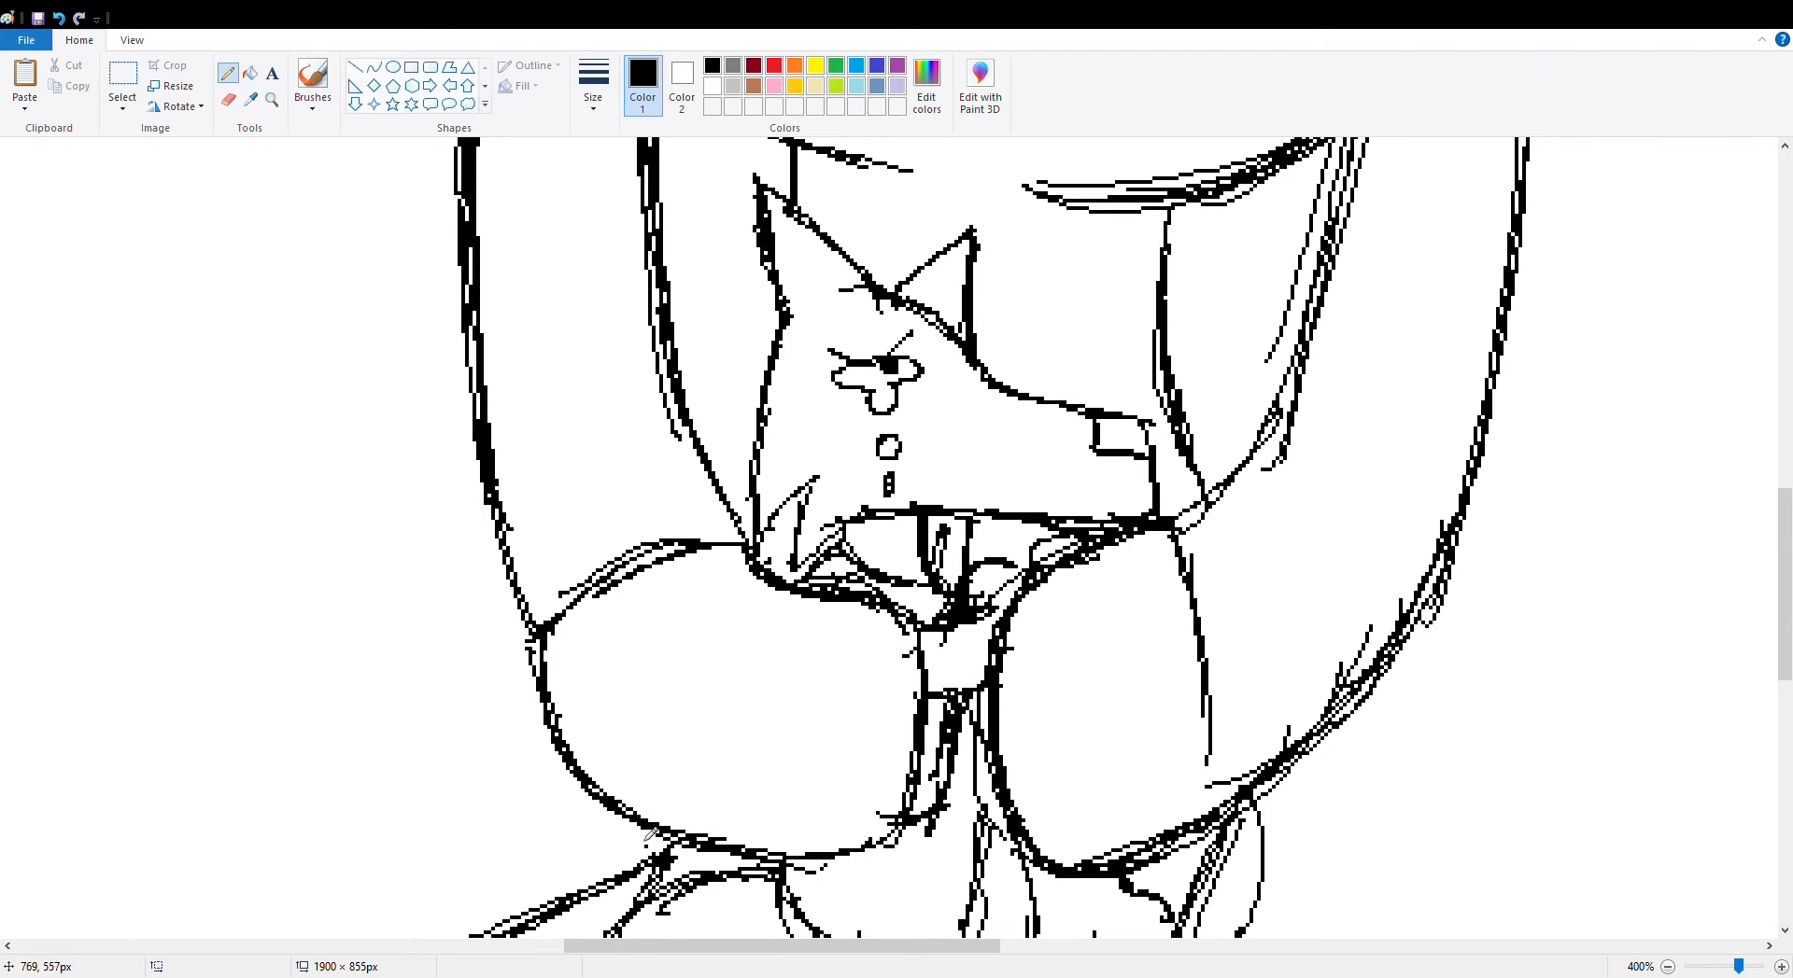
scroll(down, 3)
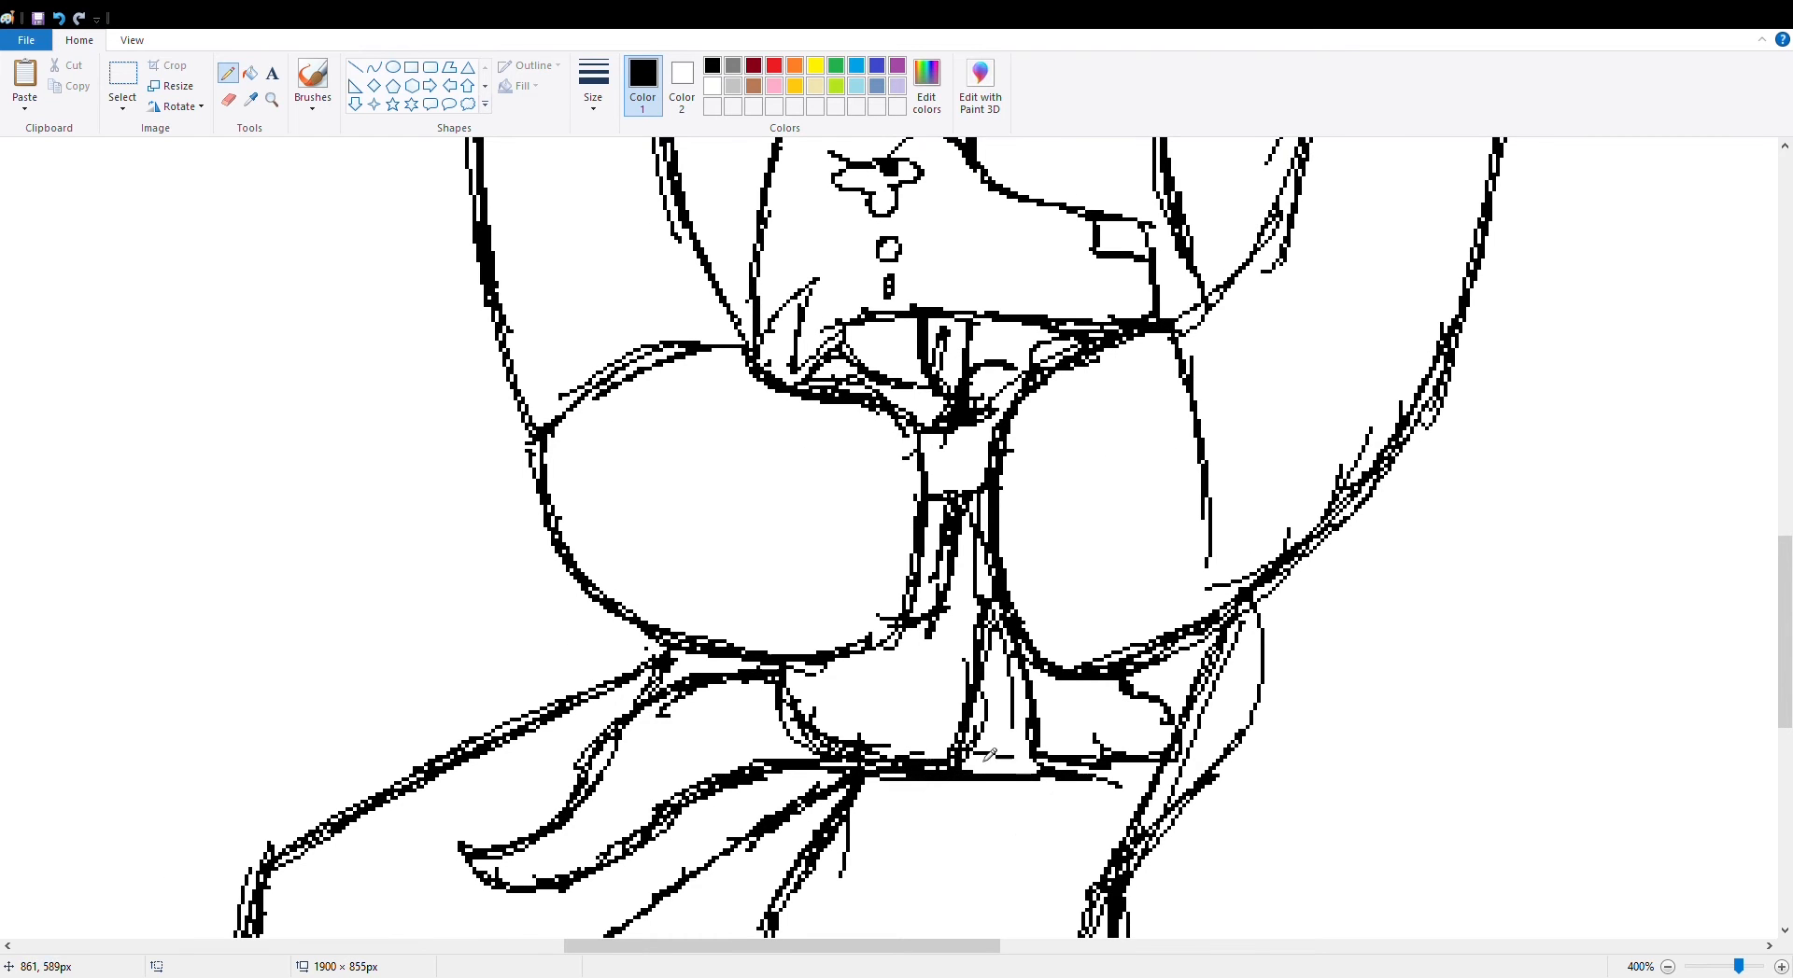
scroll(down, 3)
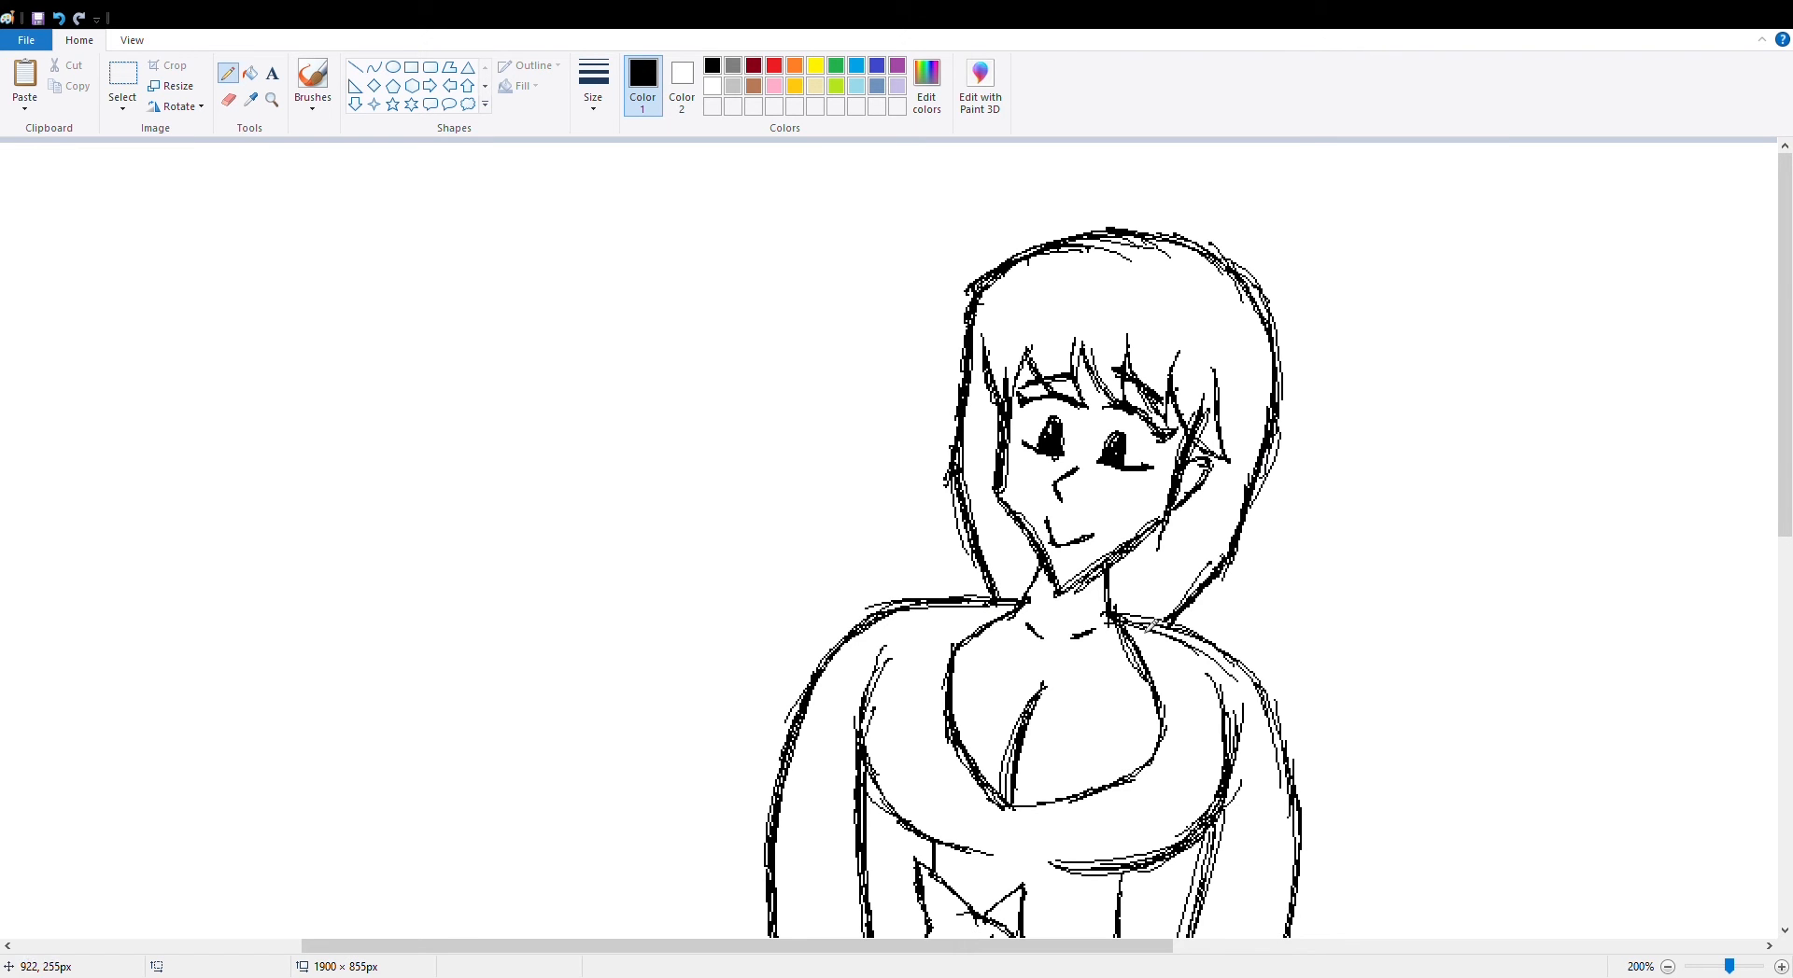
- Sketch the table top and legs to her right so she sits on its edge
scroll(down, 3)
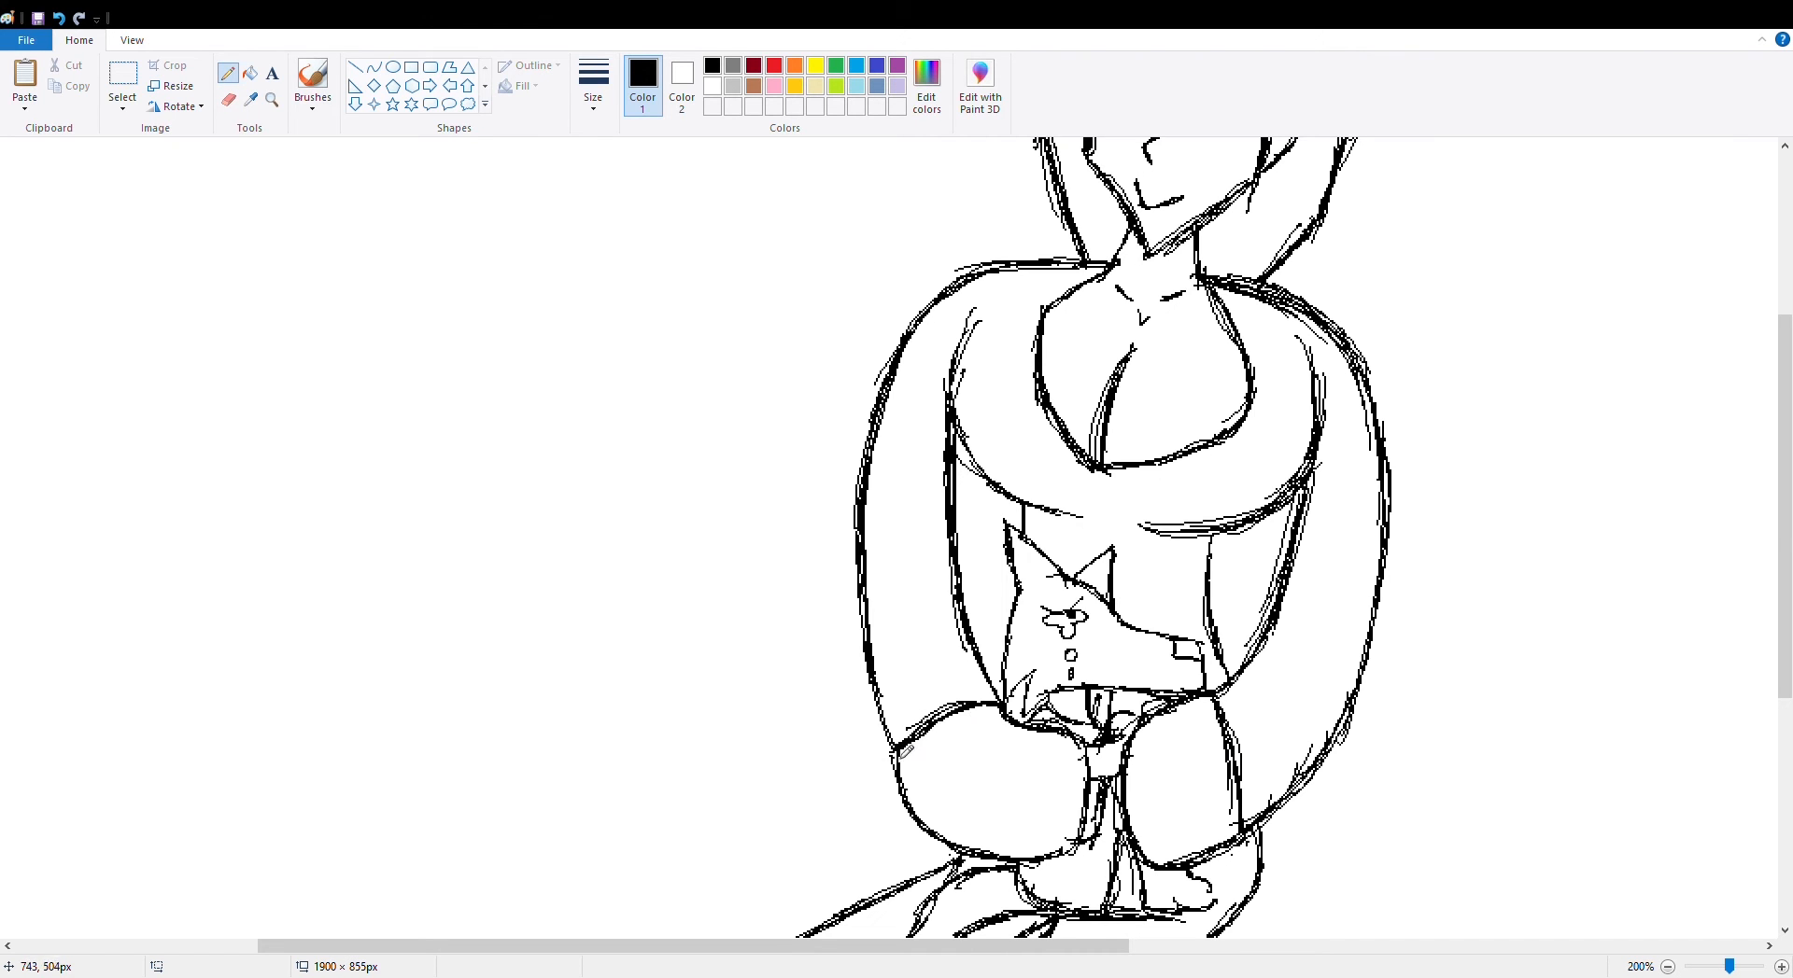
scroll(down, 3)
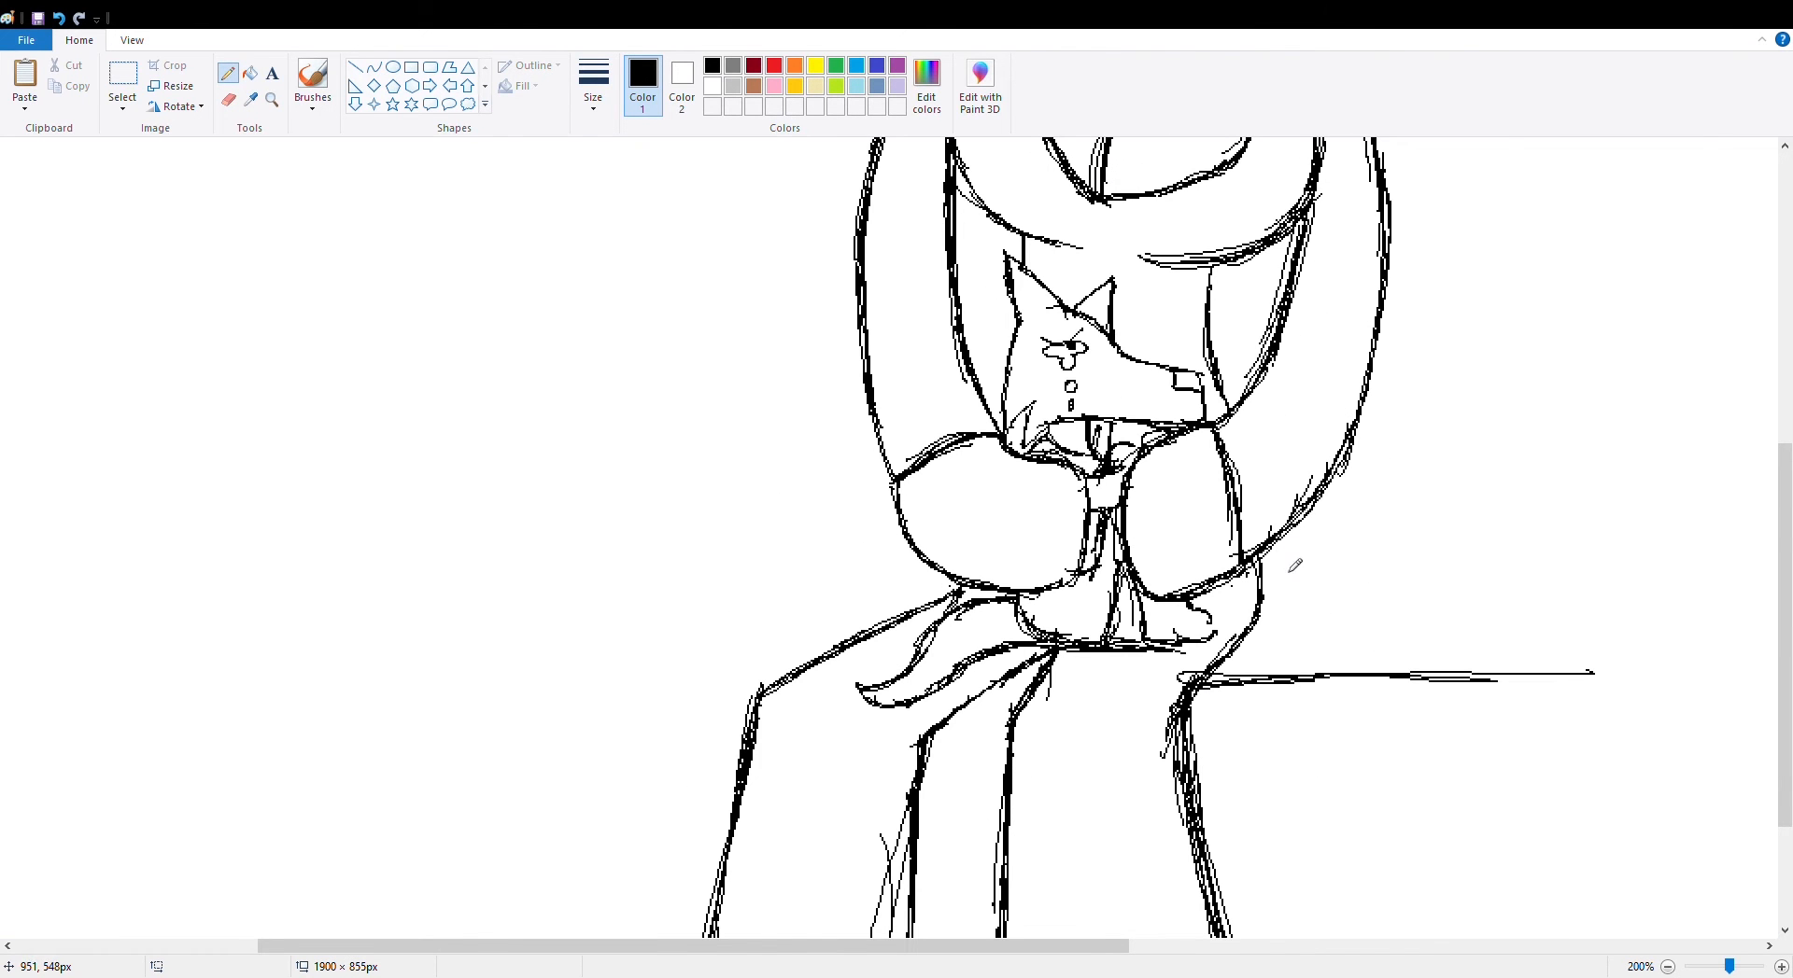
scroll(down, 3)
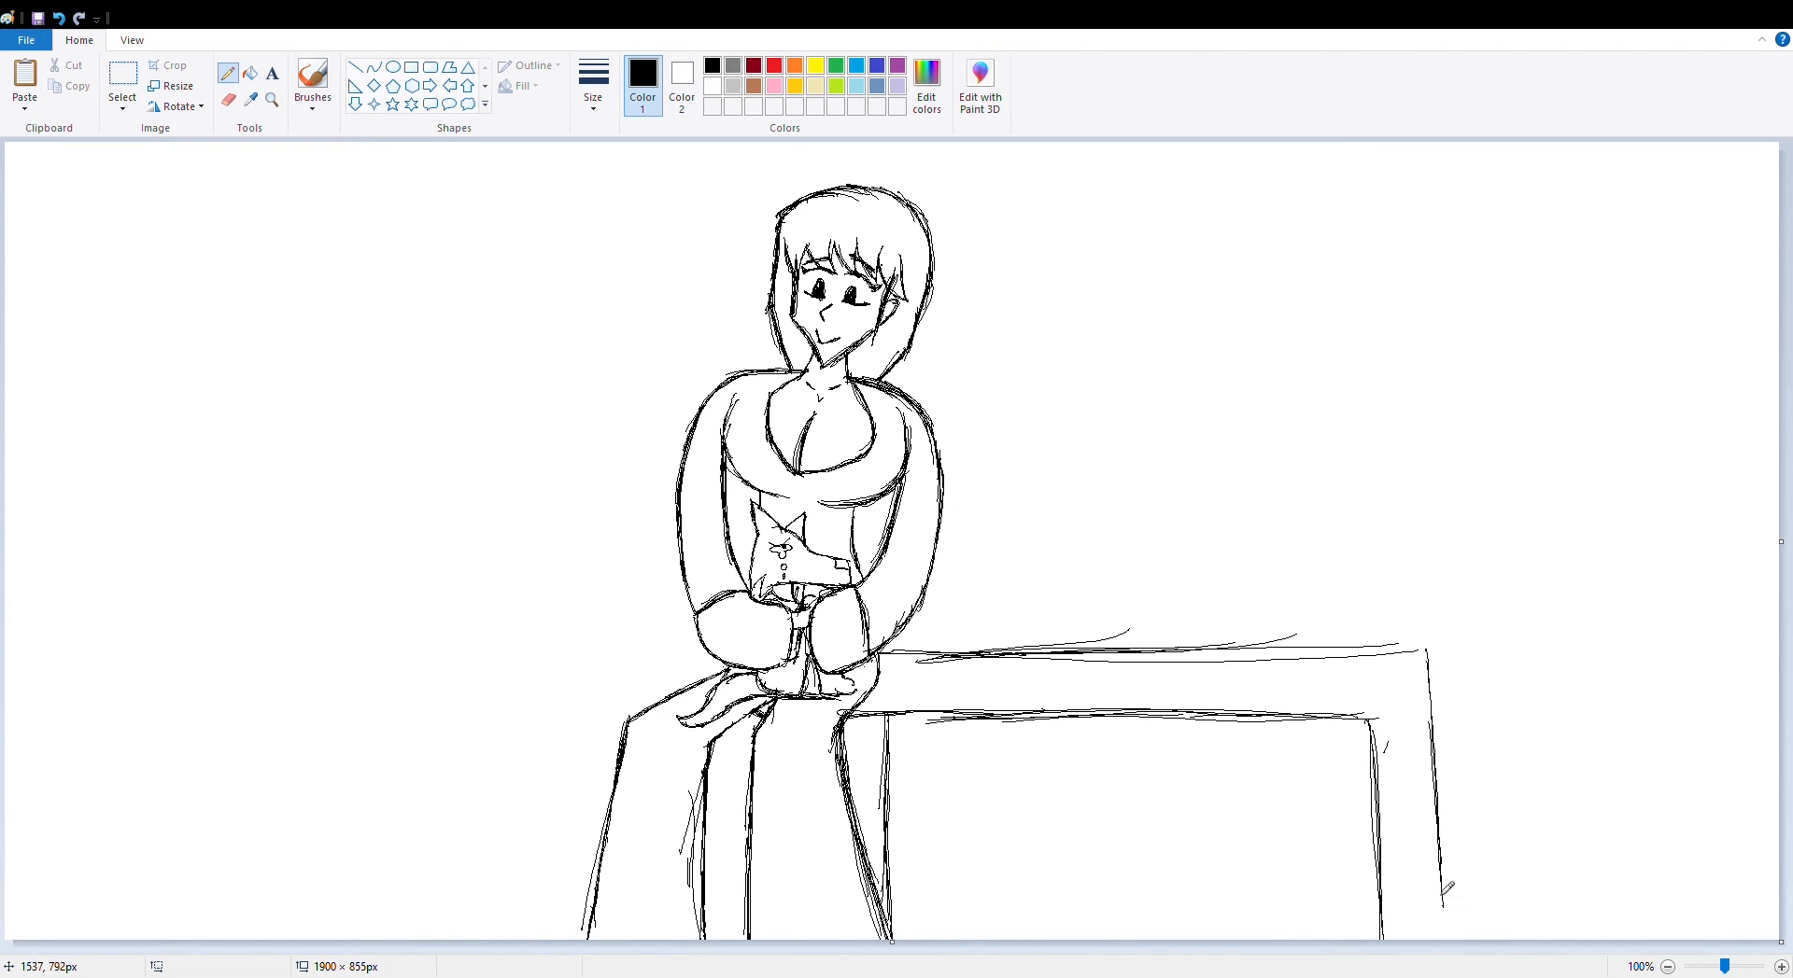
- Colour the background pink, hair black, skin beige, top white and add the 'It's Okay' bubble
click(1780, 965)
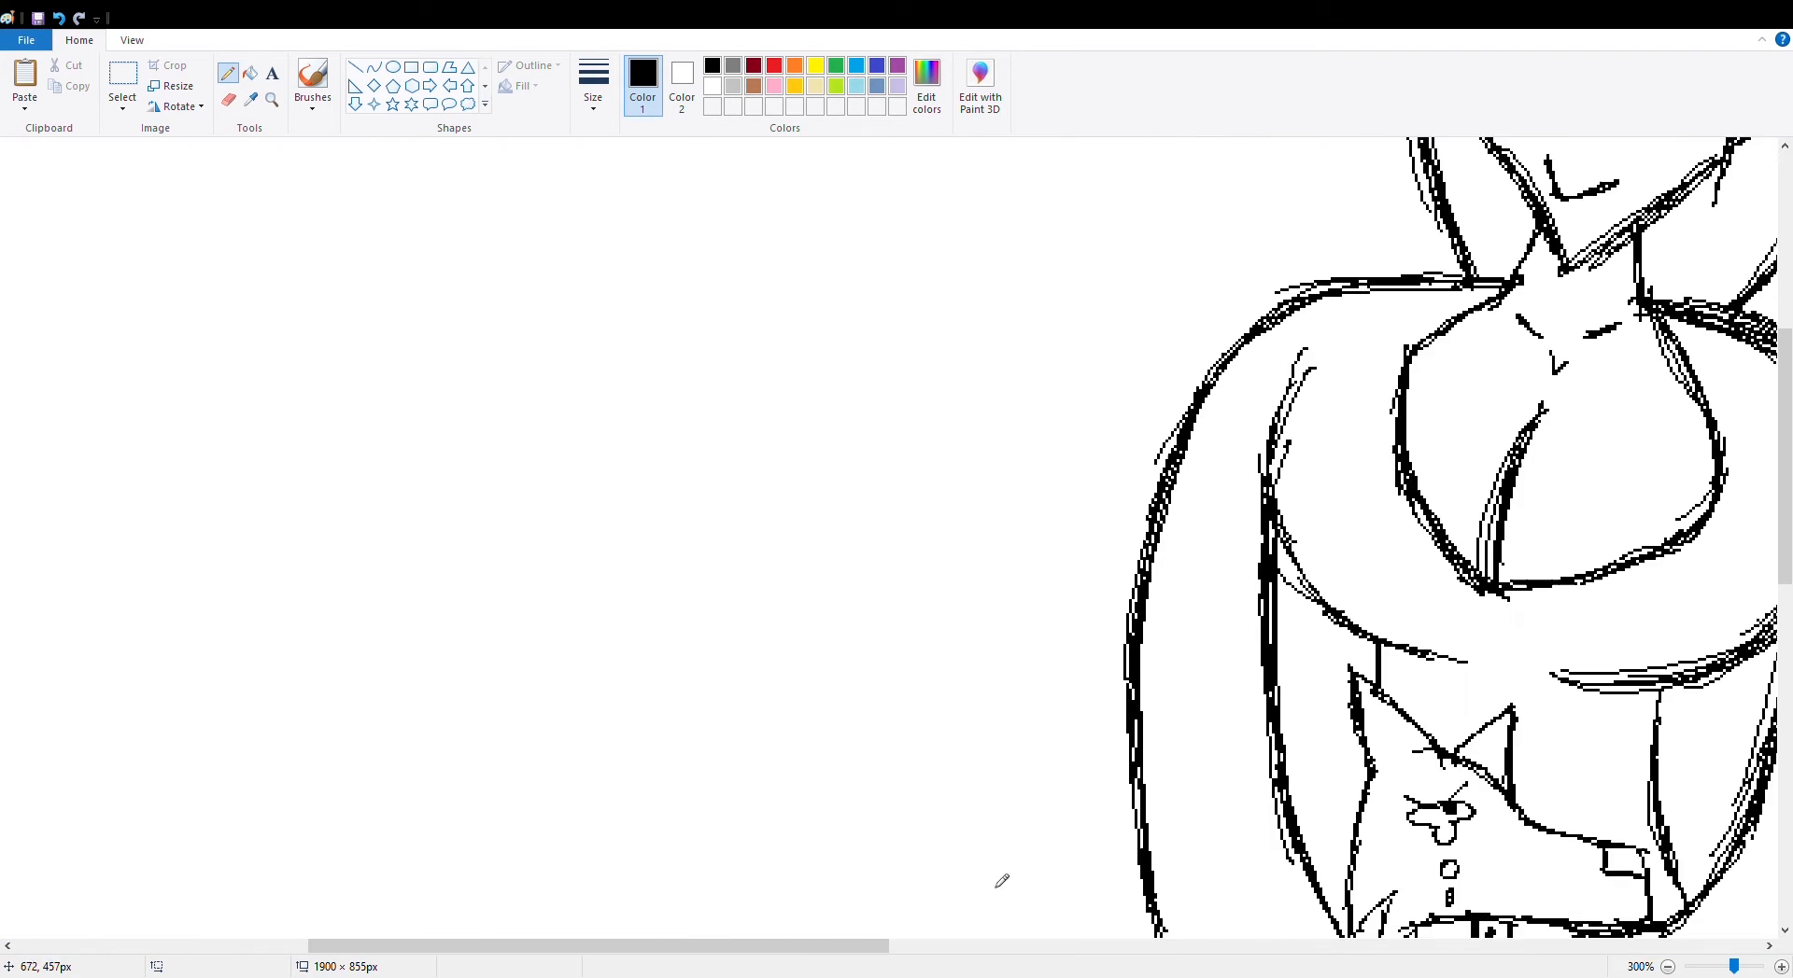
click(1626, 965)
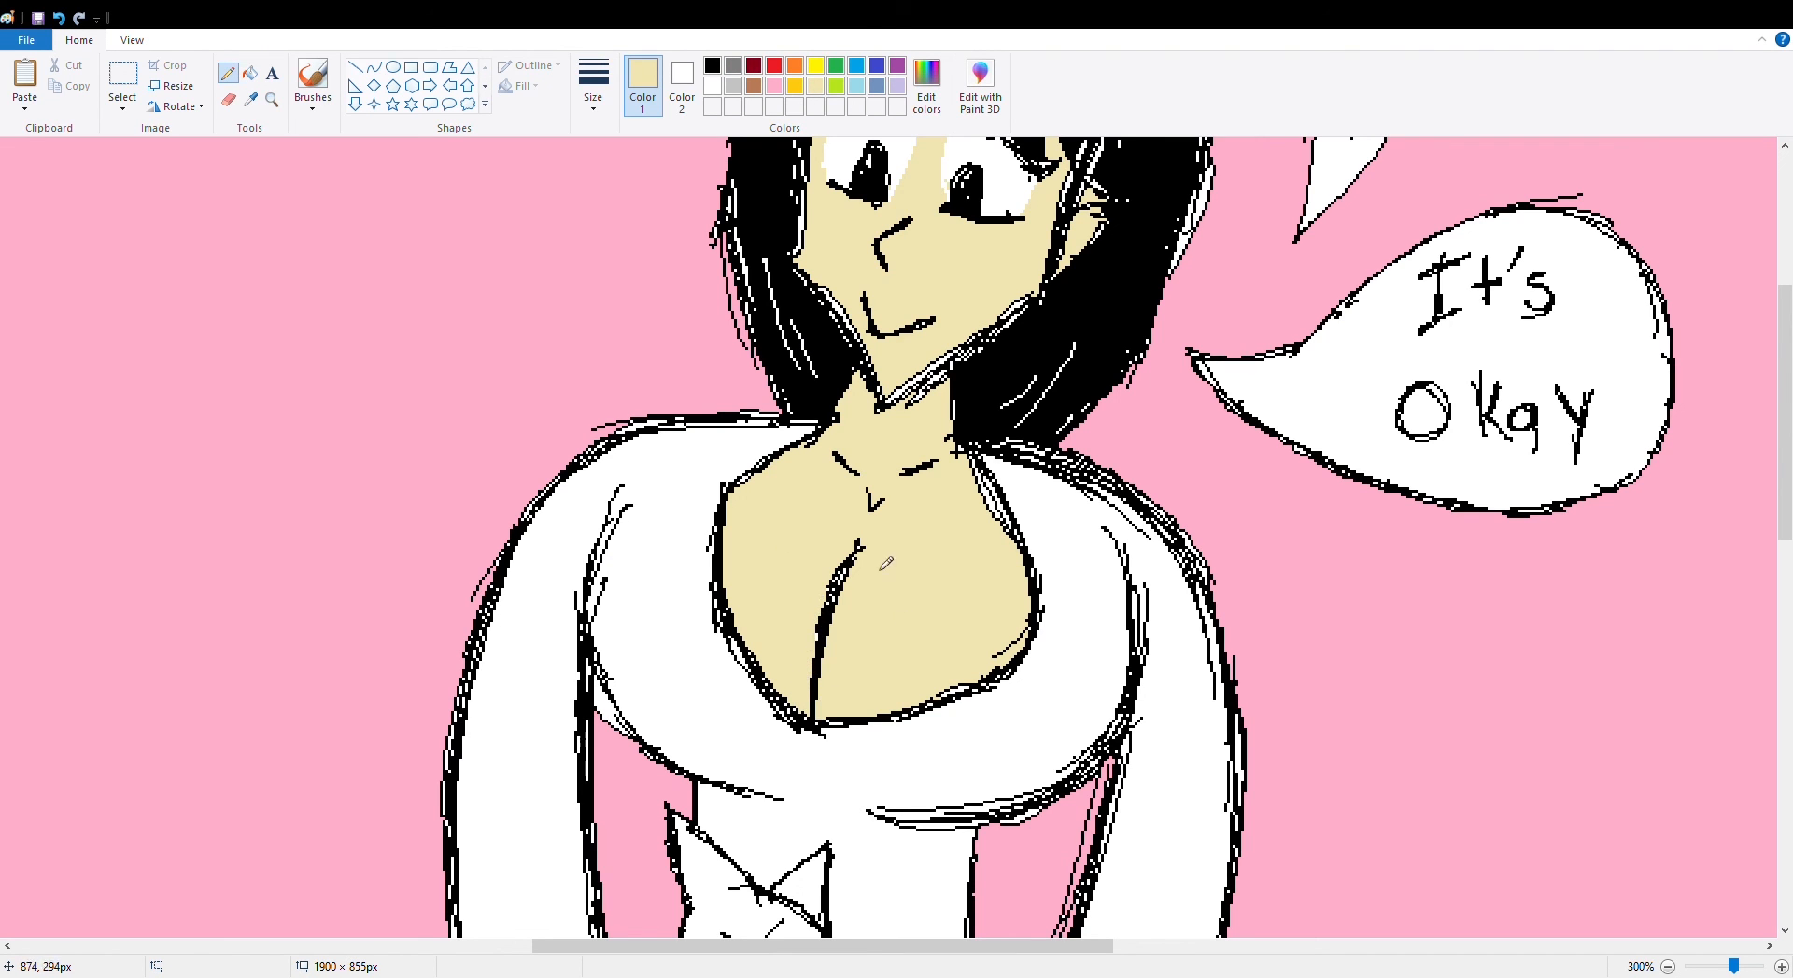
- Fill the small character light blue and the woman's trousers blue
scroll(down, 3)
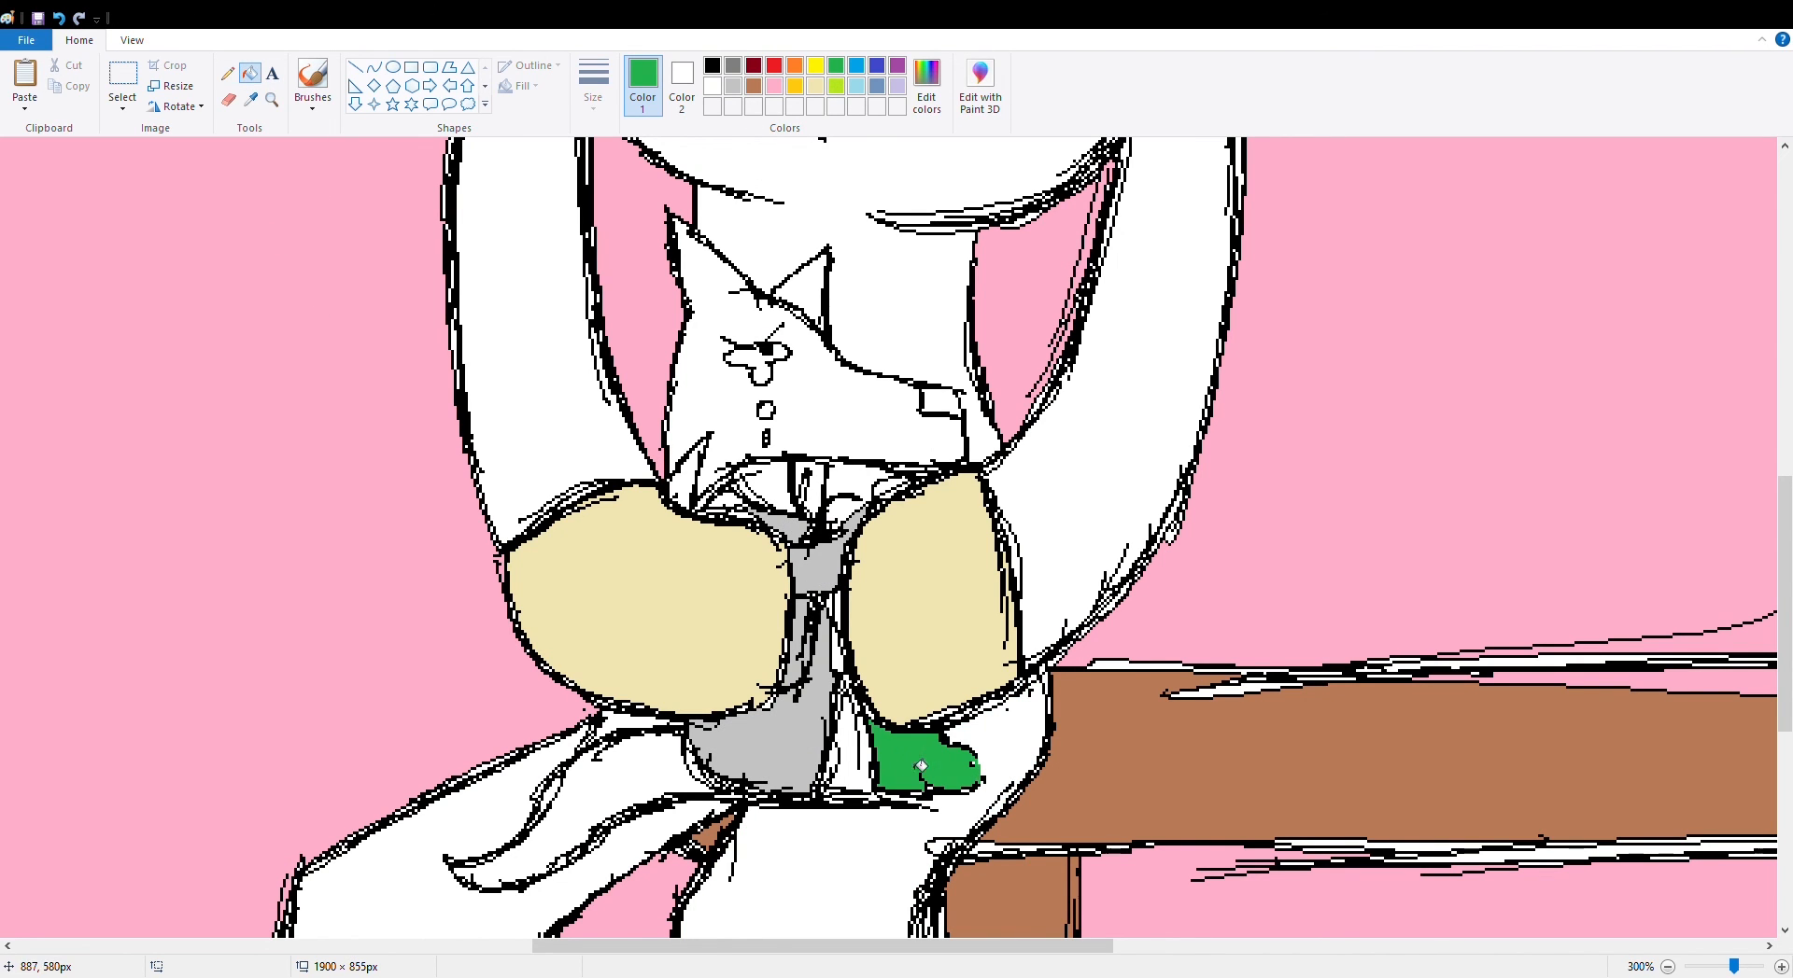
click(777, 344)
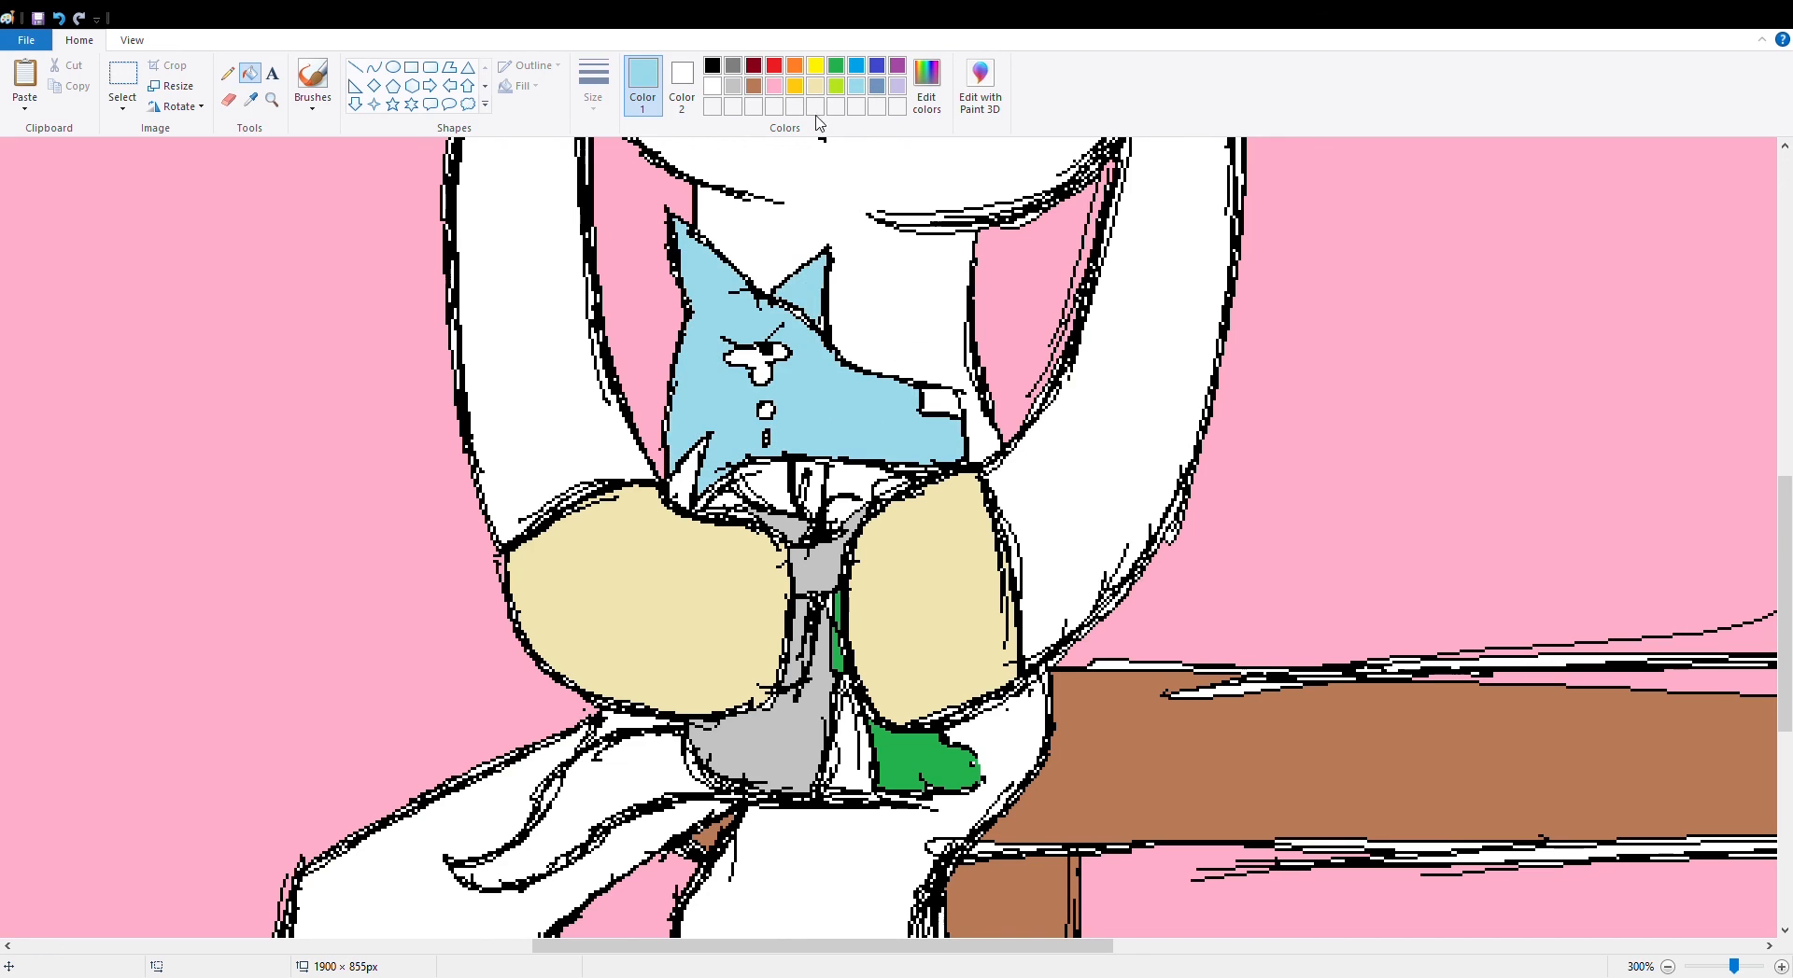
scroll(down, 3)
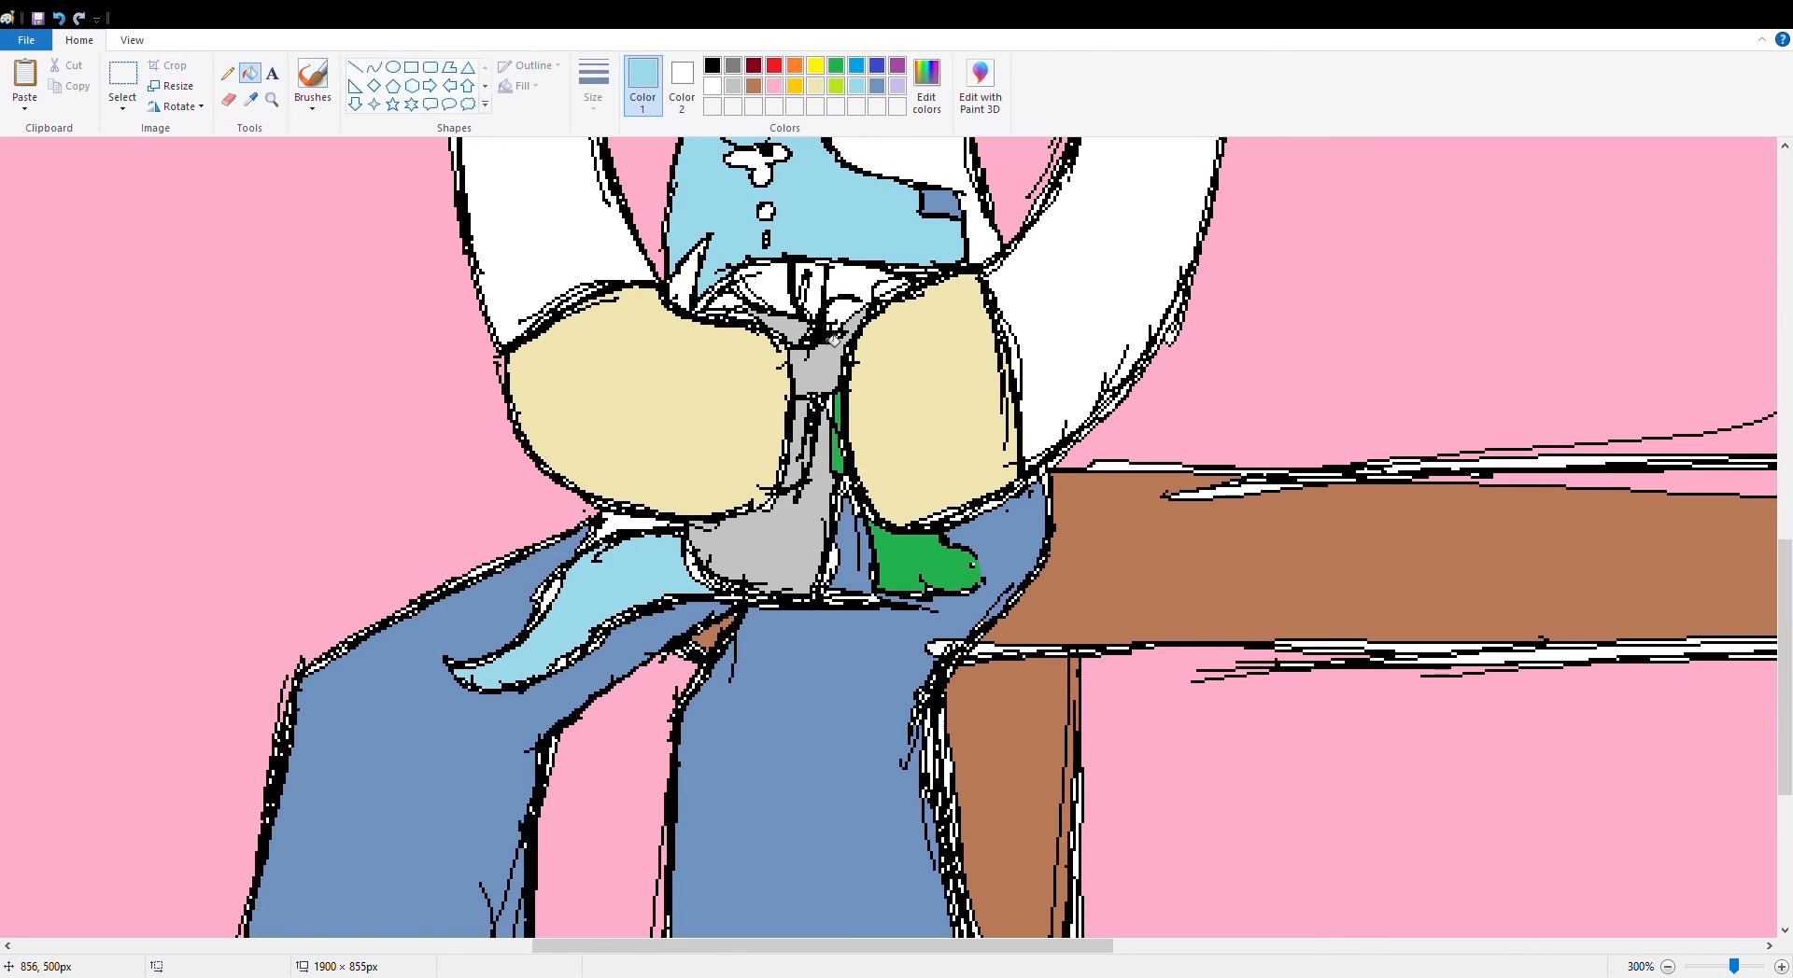
click(892, 571)
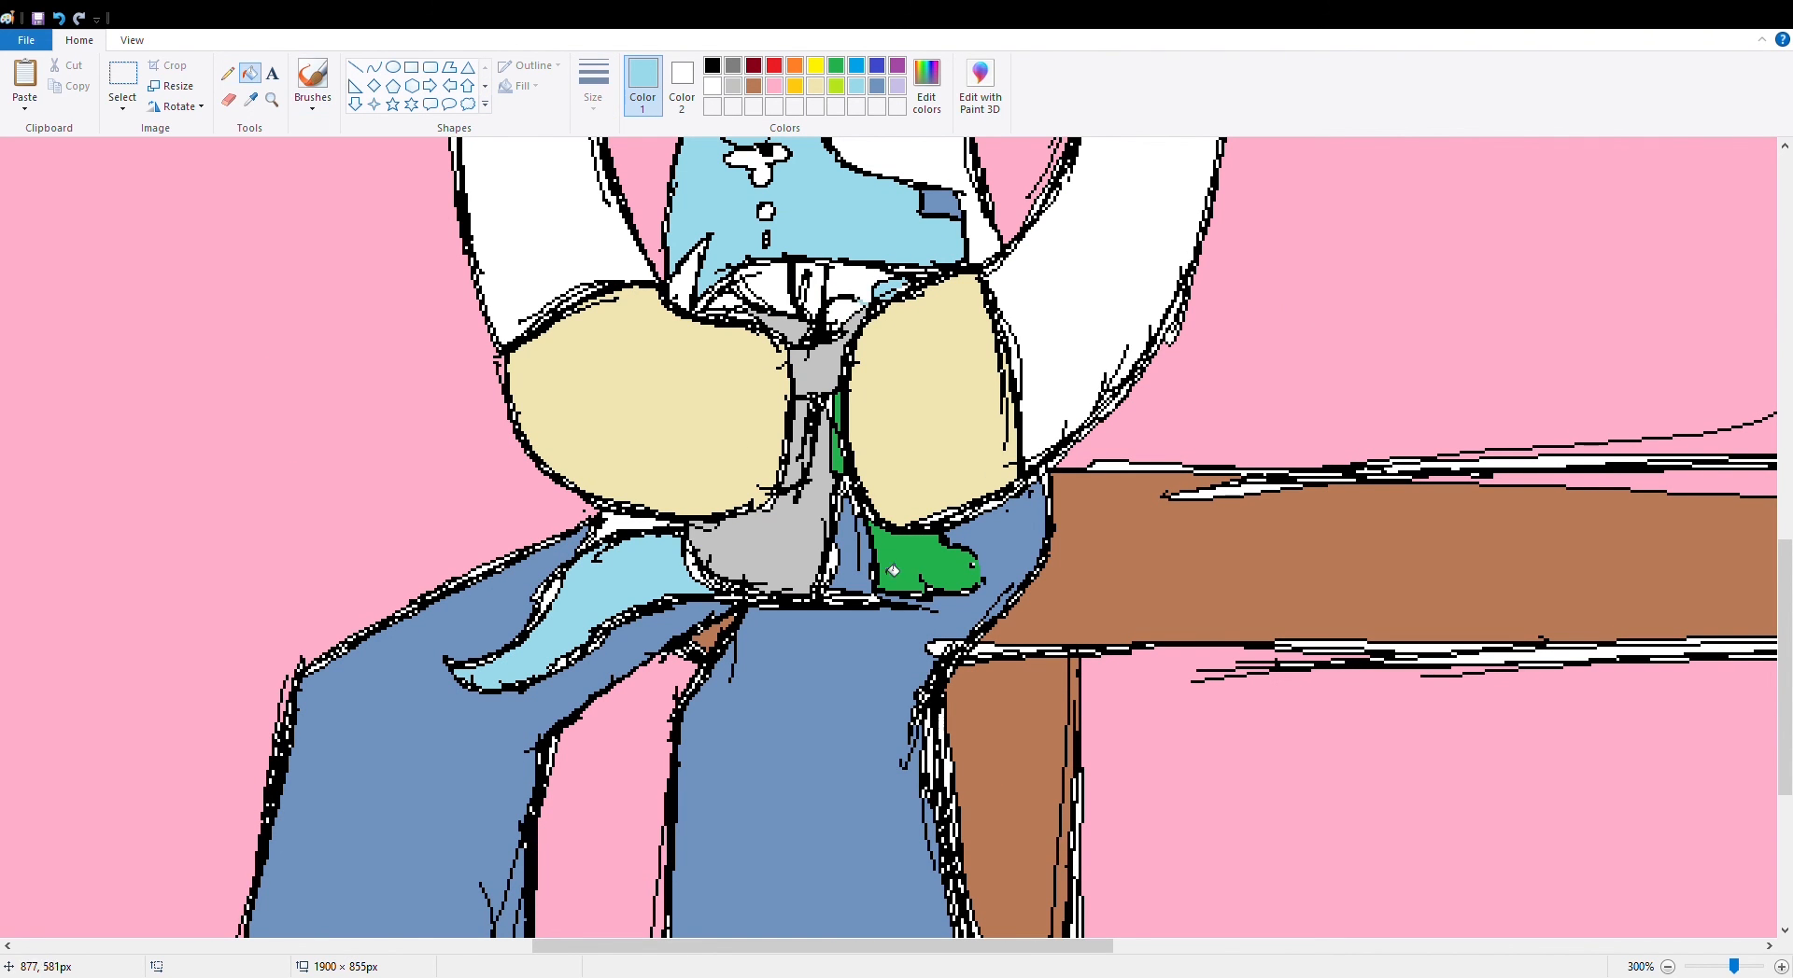